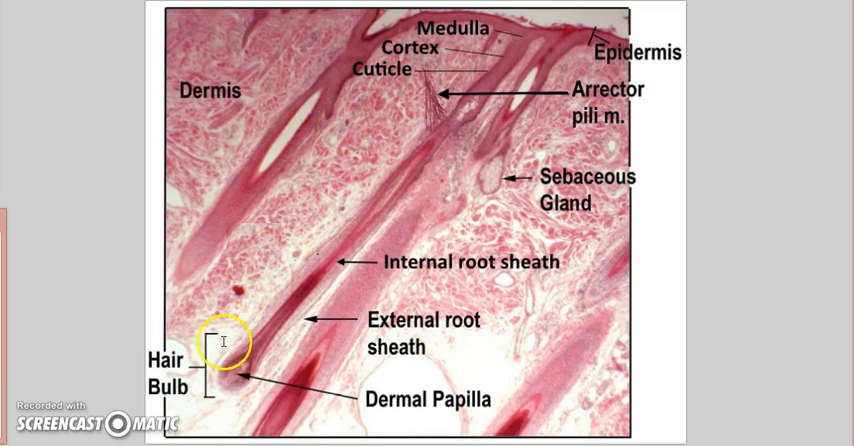
{"action": "mouse_move", "coordinate": [240, 390]}
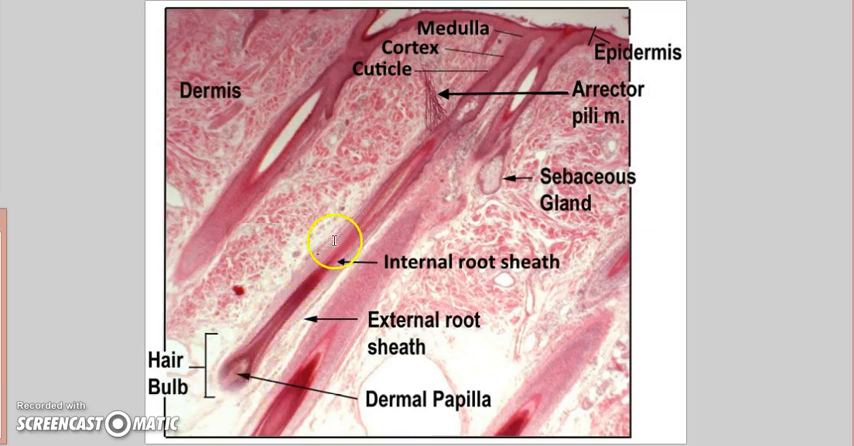
{"action": "mouse_move", "coordinate": [392, 176]}
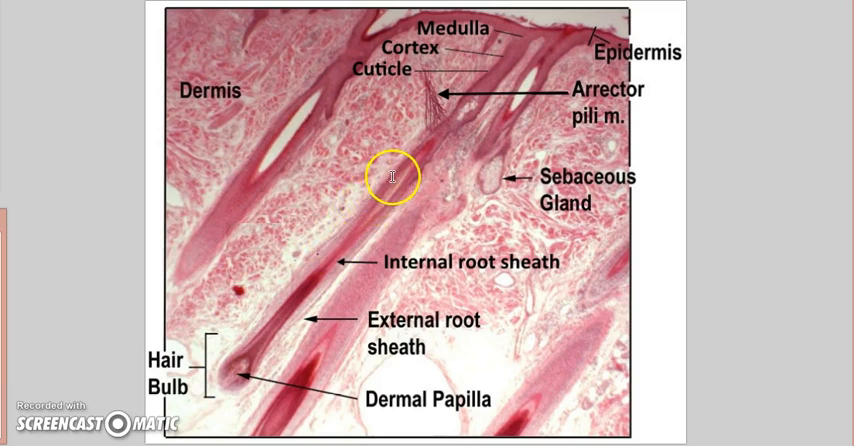
{"action": "mouse_move", "coordinate": [408, 164]}
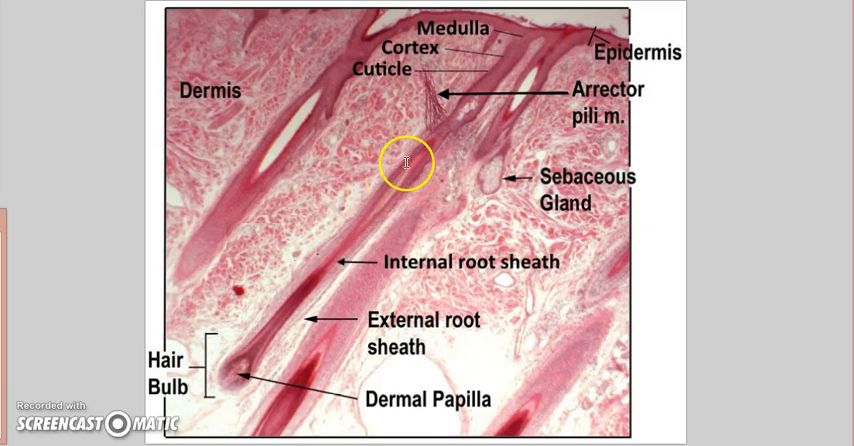
{"action": "mouse_move", "coordinate": [440, 124]}
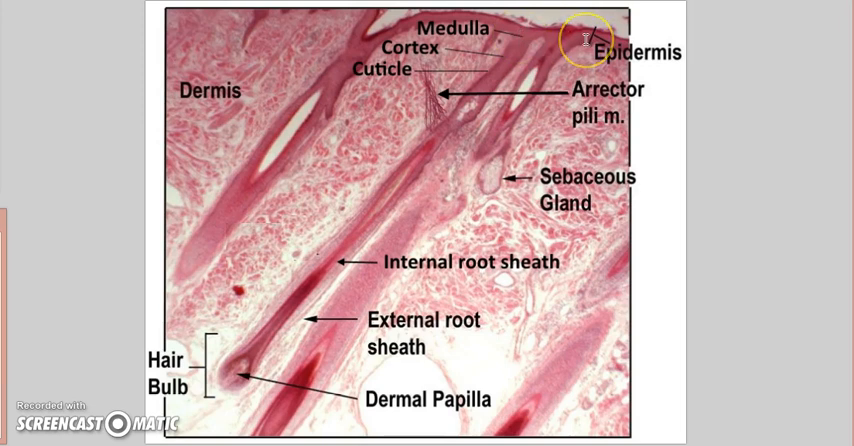
{"action": "mouse_move", "coordinate": [444, 186]}
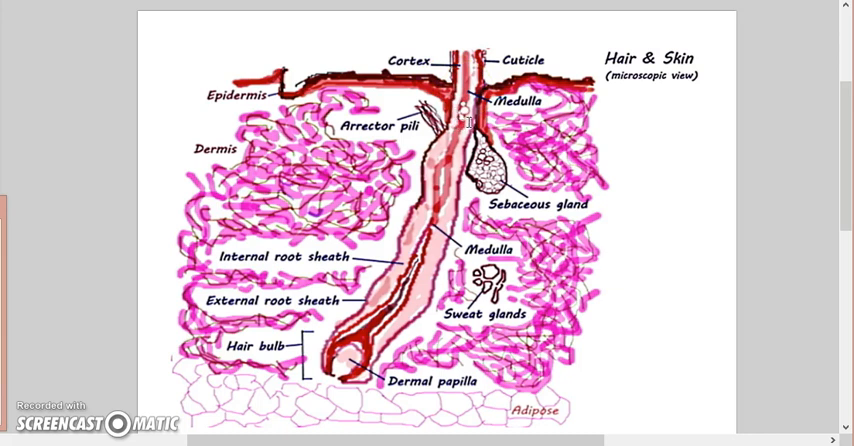
Place the cursor in the document to move toward the Hair forensics chart page
{"action": "left_click", "coordinate": [418, 104]}
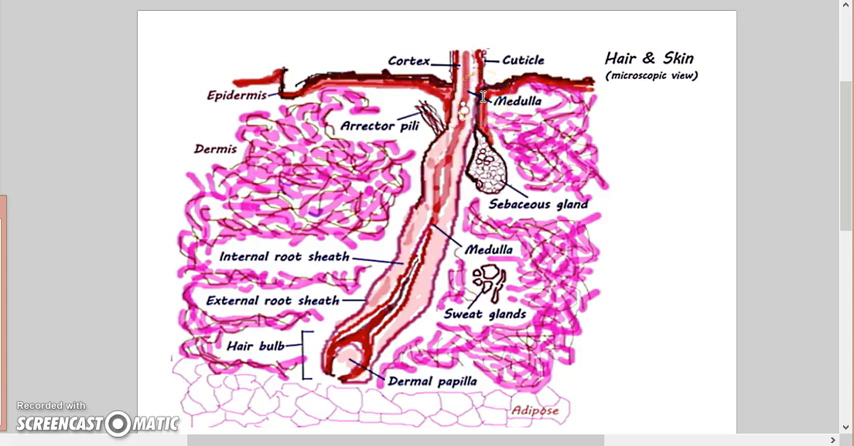
{"action": "mouse_move", "coordinate": [582, 82]}
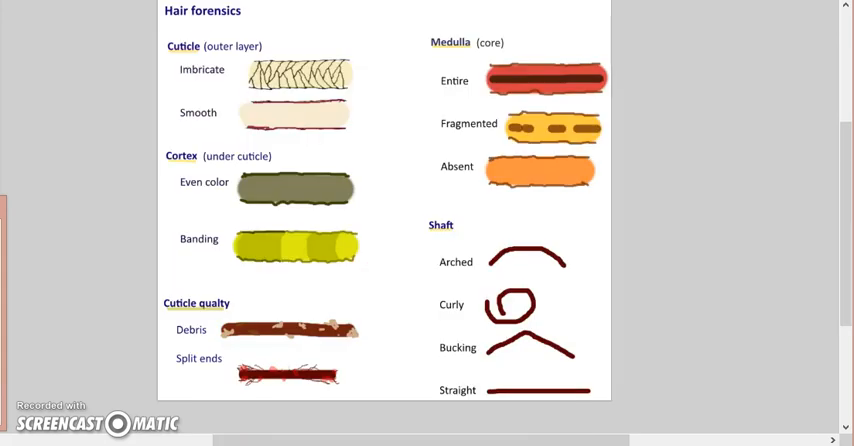
{"action": "mouse_move", "coordinate": [384, 40]}
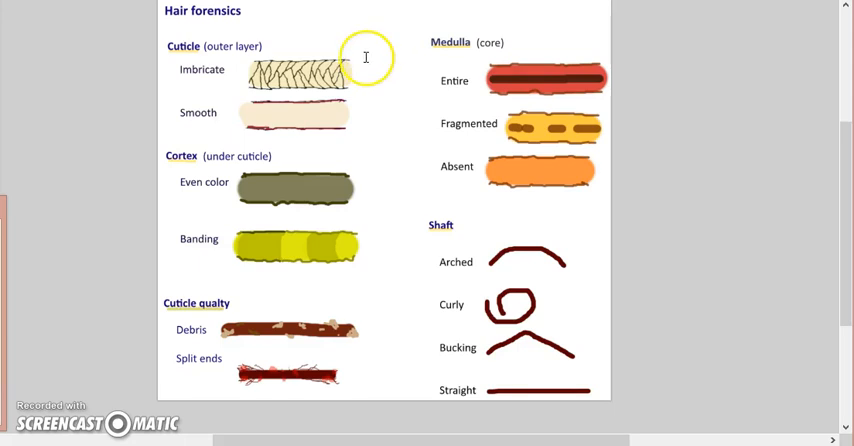
{"action": "mouse_move", "coordinate": [362, 72]}
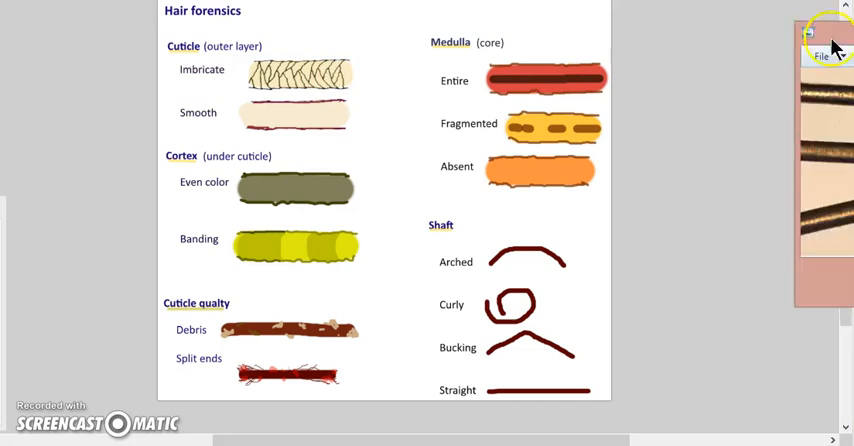
Bring up the Suspect 001 versus victim hair comparison image in Photo Viewer
{"action": "left_click", "coordinate": [824, 36]}
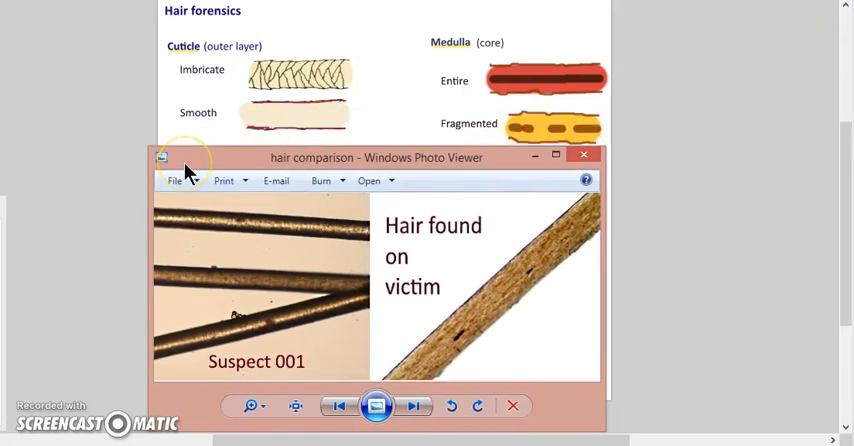
{"action": "mouse_move", "coordinate": [248, 222]}
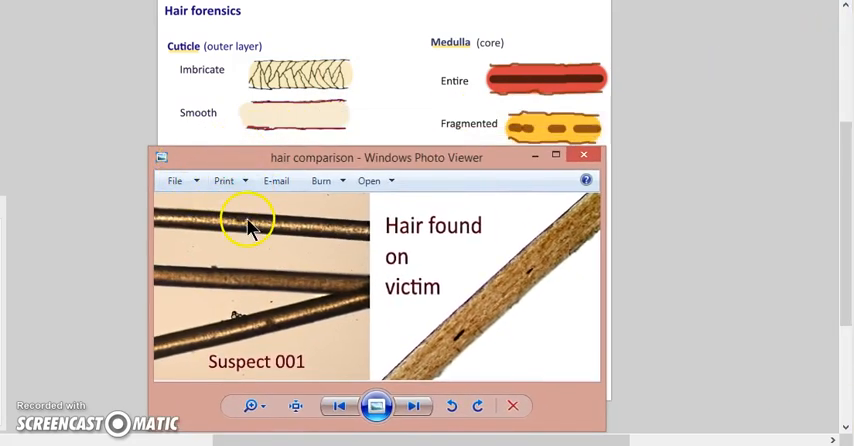
{"action": "mouse_move", "coordinate": [218, 220]}
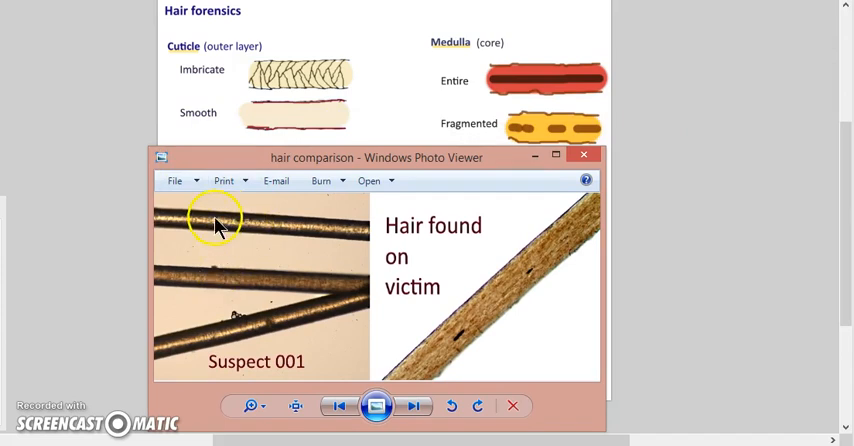
{"action": "mouse_move", "coordinate": [330, 254]}
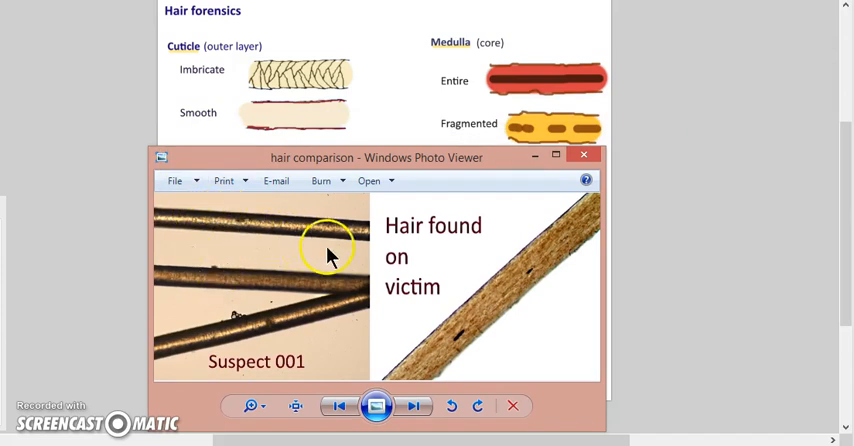
{"action": "mouse_move", "coordinate": [550, 258]}
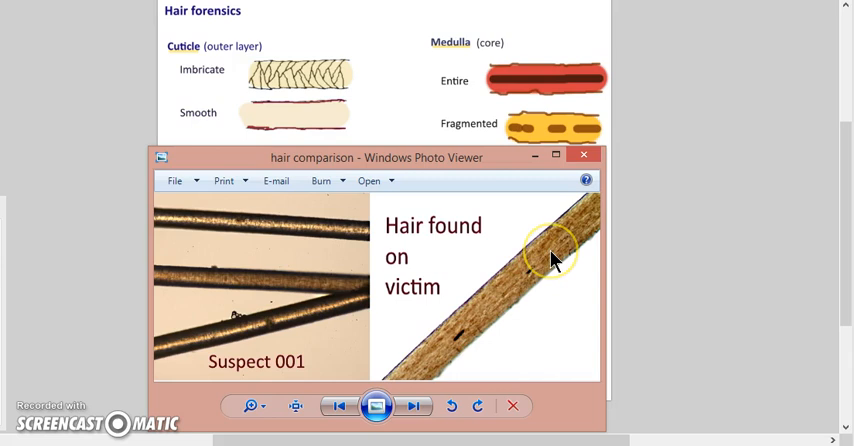
{"action": "mouse_move", "coordinate": [552, 256]}
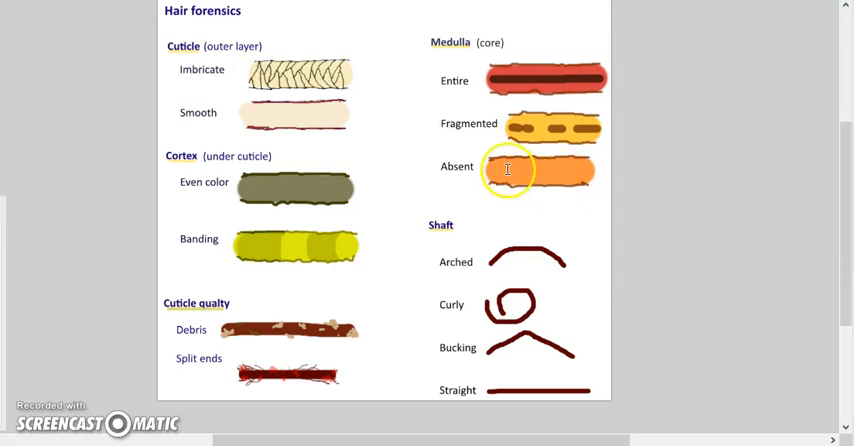
{"action": "mouse_move", "coordinate": [588, 86]}
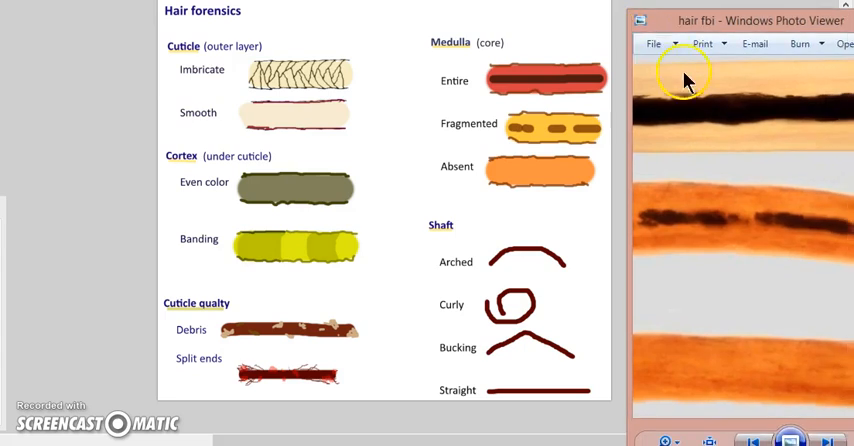
{"action": "mouse_move", "coordinate": [740, 120]}
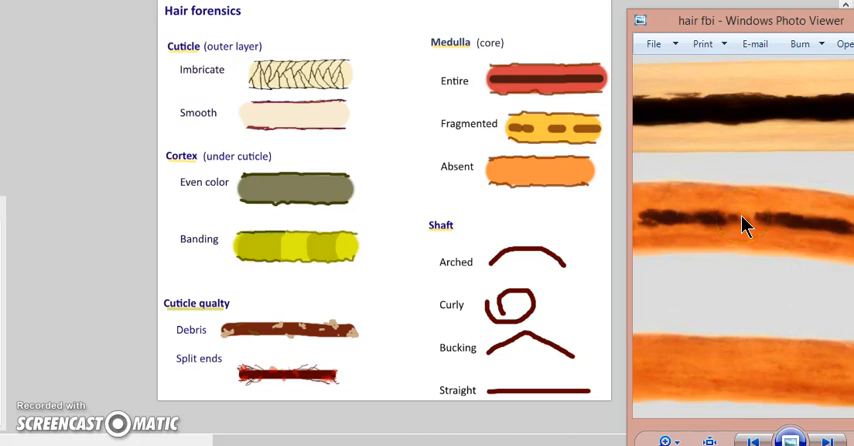
{"action": "mouse_move", "coordinate": [744, 382]}
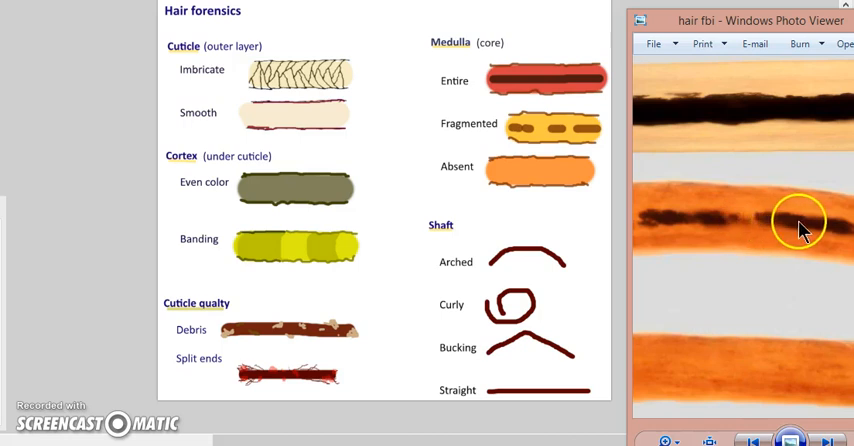
{"action": "mouse_move", "coordinate": [776, 240]}
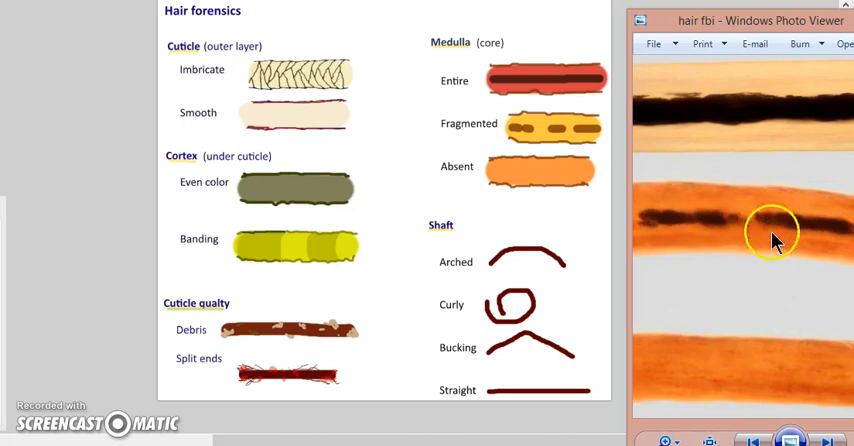
{"action": "mouse_move", "coordinate": [696, 48]}
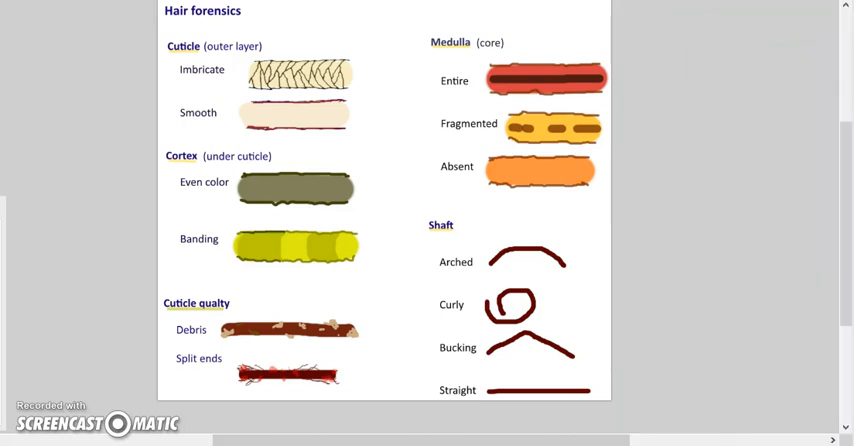
{"action": "mouse_move", "coordinate": [412, 304]}
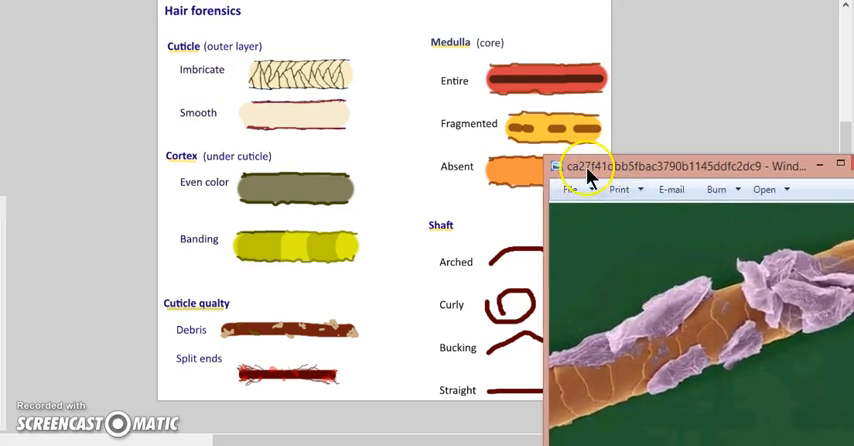
Close the coloured hair micrograph and the microscope hair photo to return to Word
{"action": "left_click", "coordinate": [840, 166]}
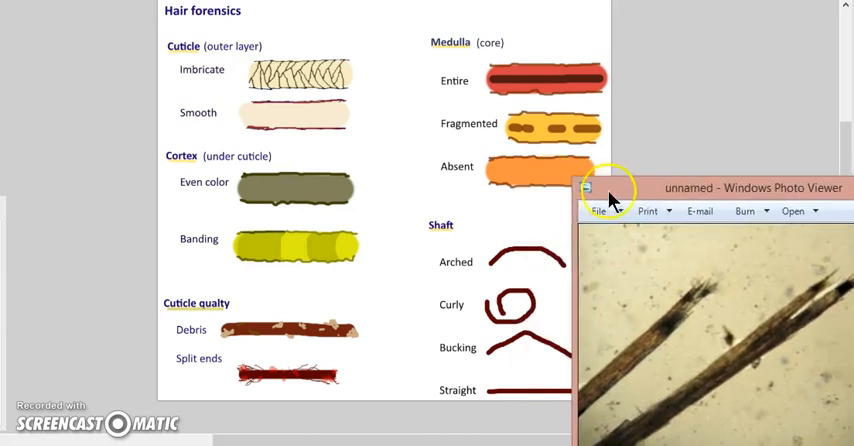
{"action": "left_click", "coordinate": [588, 188]}
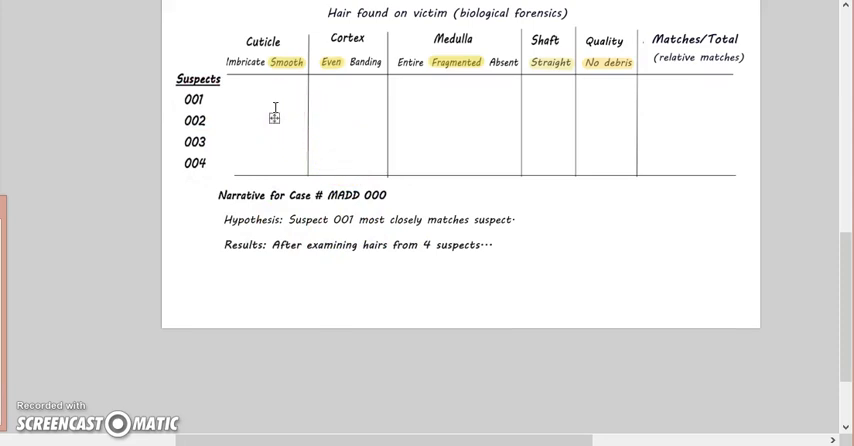
Enter 0, 1, 0, 1, 1 across suspect 001's cuticle, cortex, medulla, shaft and quality cells
{"action": "left_click", "coordinate": [288, 60]}
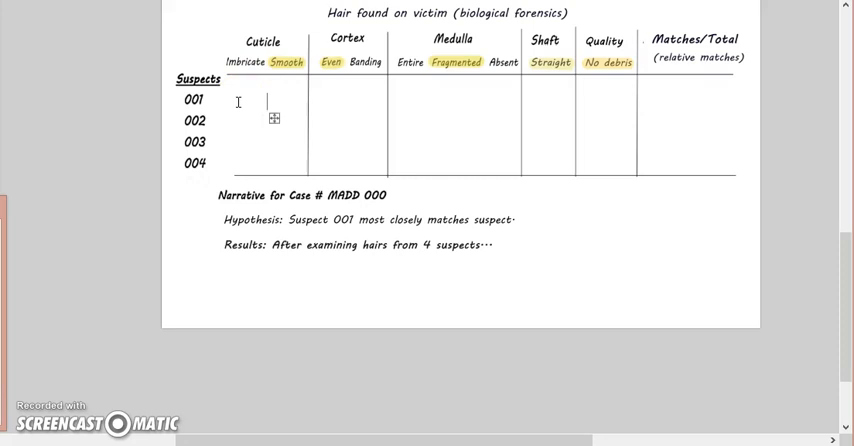
{"action": "type", "text": "O"}
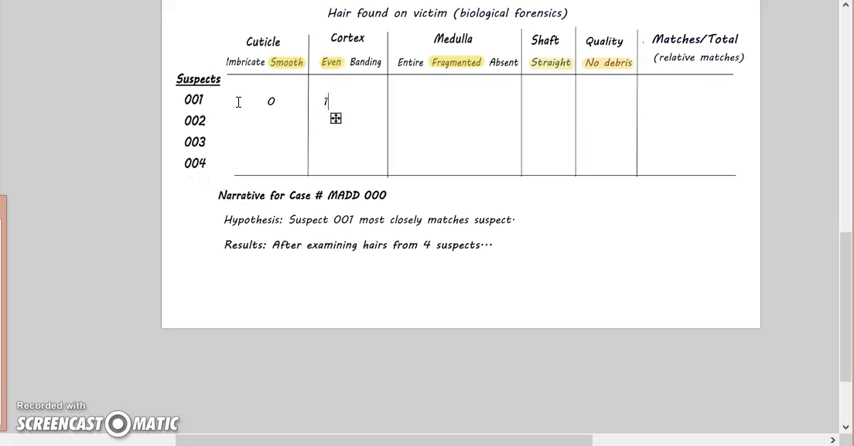
{"action": "type", "text": "1"}
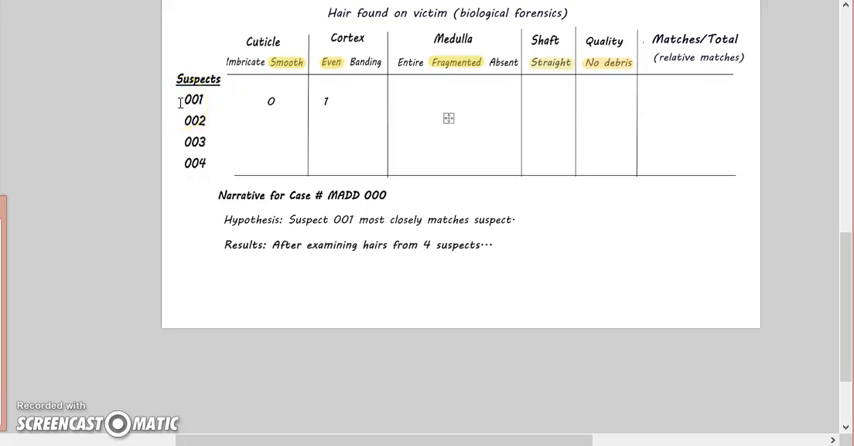
{"action": "type", "text": "0"}
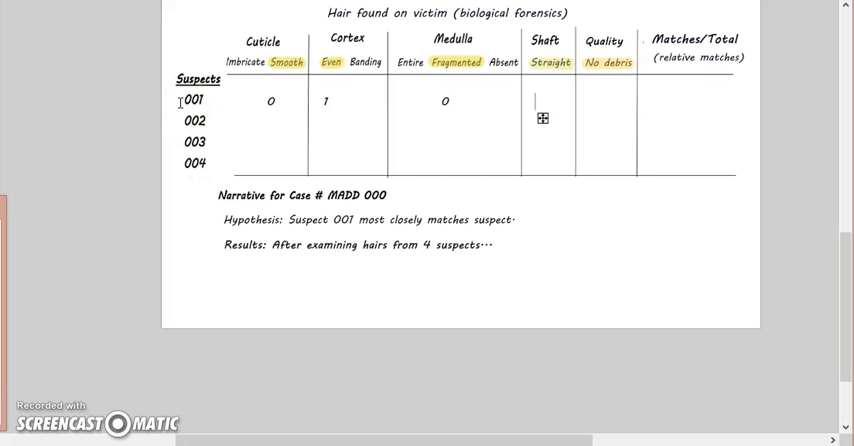
{"action": "type", "text": "1"}
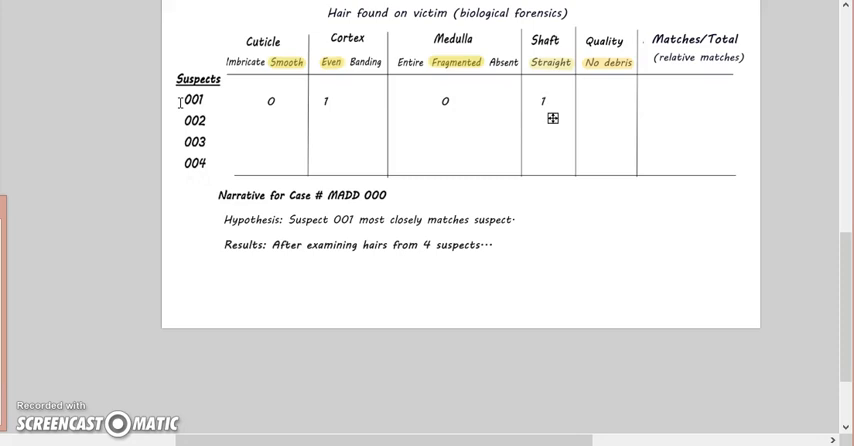
{"action": "mouse_move", "coordinate": [586, 118]}
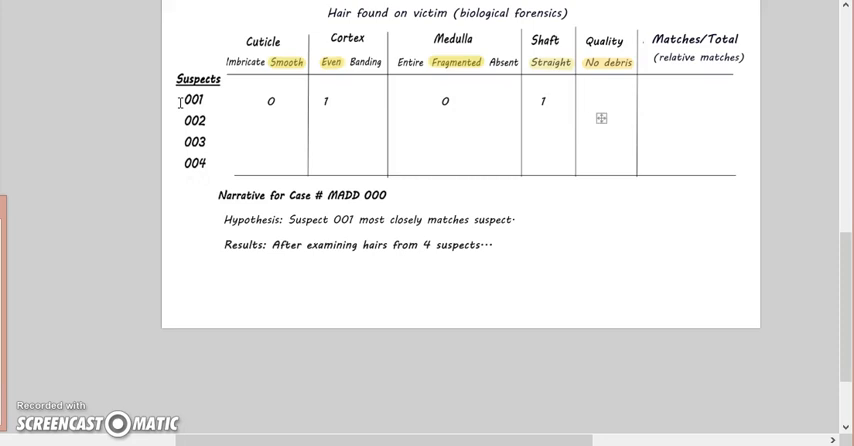
{"action": "left_click", "coordinate": [598, 100]}
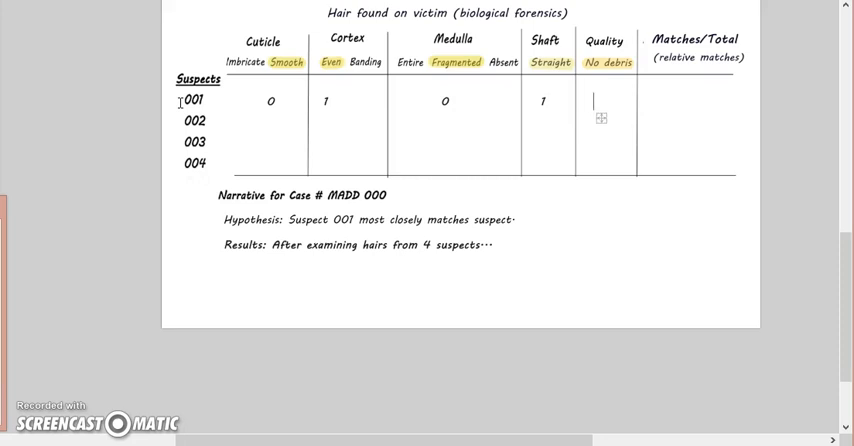
{"action": "type", "text": "1"}
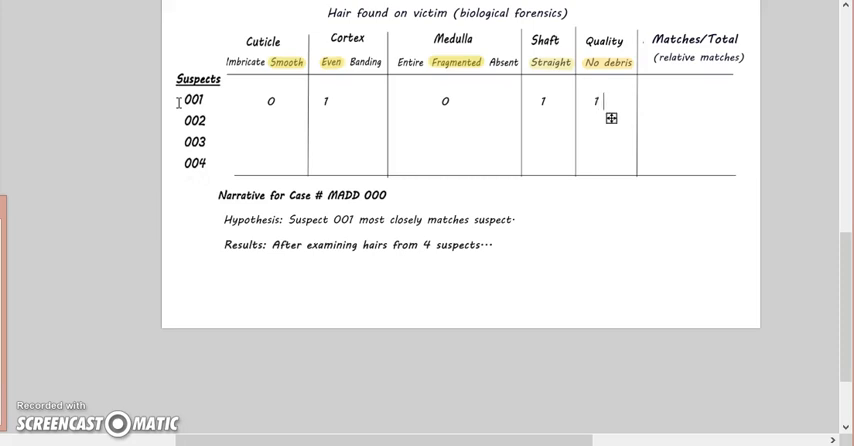
{"action": "mouse_move", "coordinate": [644, 118]}
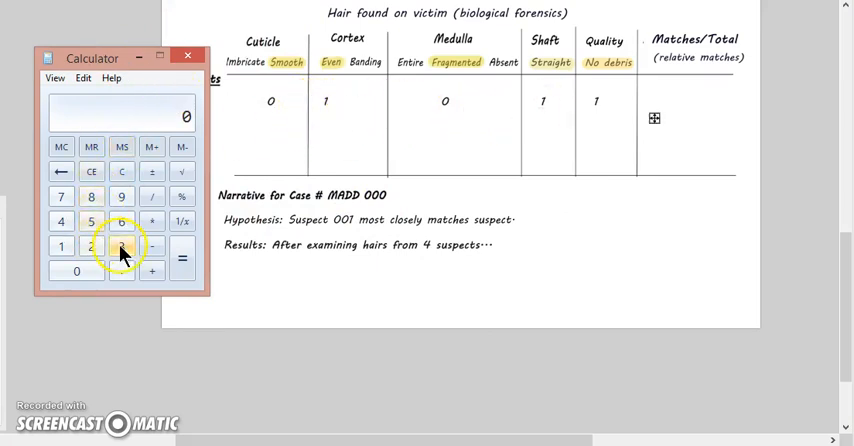
Compute 3 ÷ 5 in Calculator to get suspect 001's 0.6 match ratio
{"action": "left_click", "coordinate": [120, 244]}
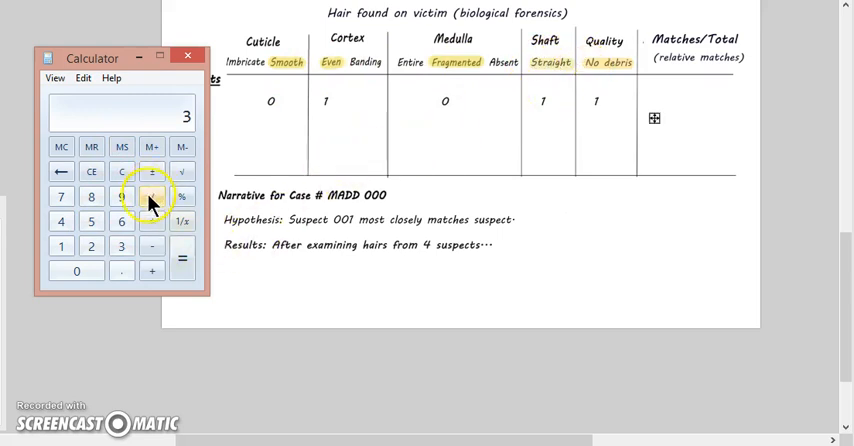
{"action": "left_click", "coordinate": [92, 220]}
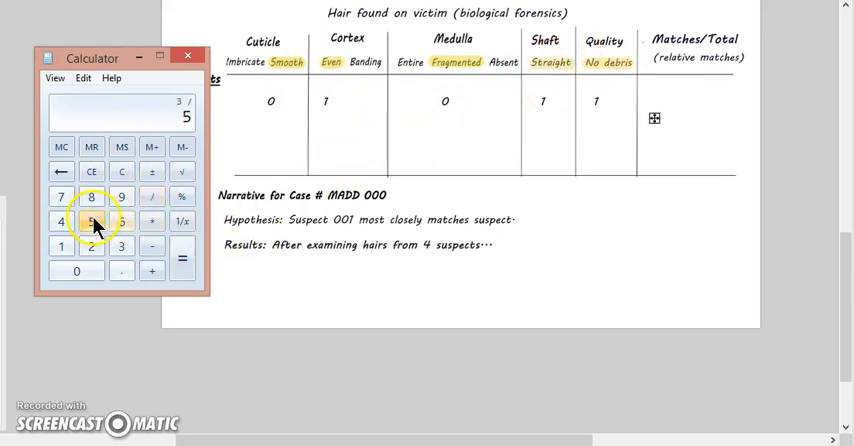
{"action": "left_click", "coordinate": [182, 258]}
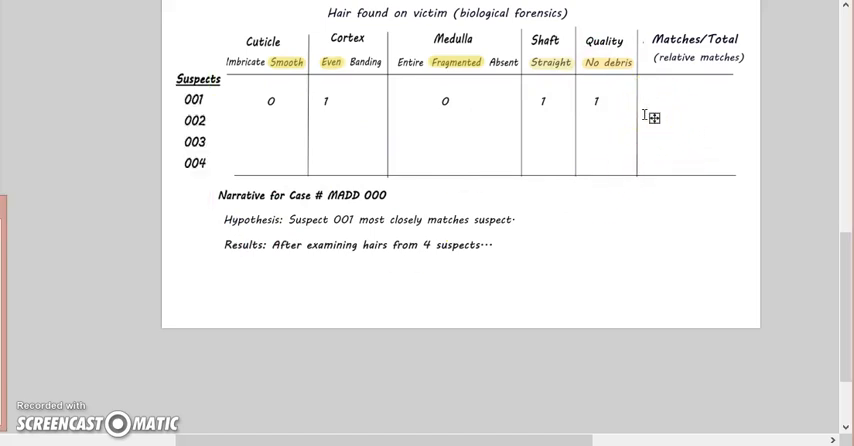
Enter 3/5 =0.6 in suspect 001's Matches/Total cell
{"action": "type", "text": "3/"}
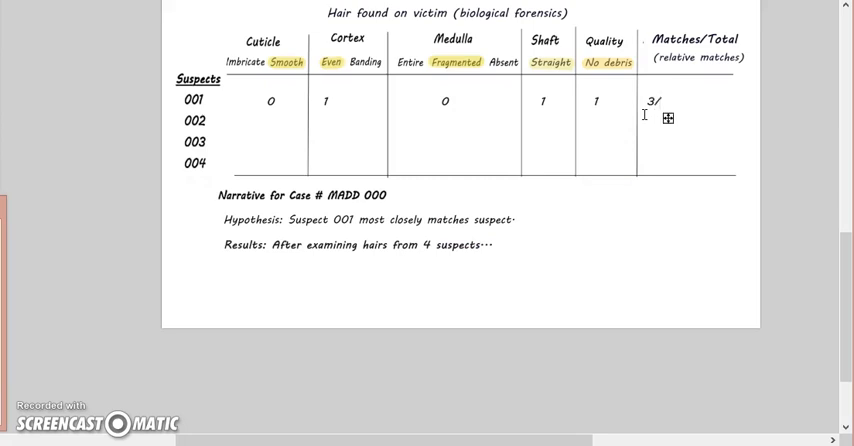
{"action": "type", "text": "5"}
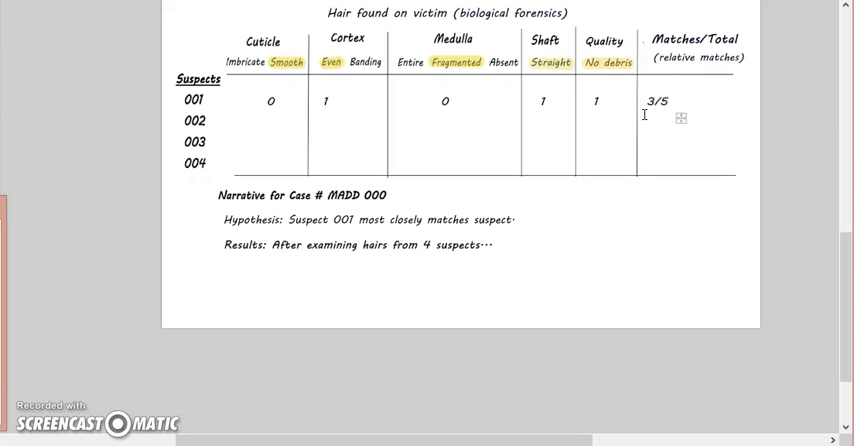
{"action": "type", "text": "=0.6"}
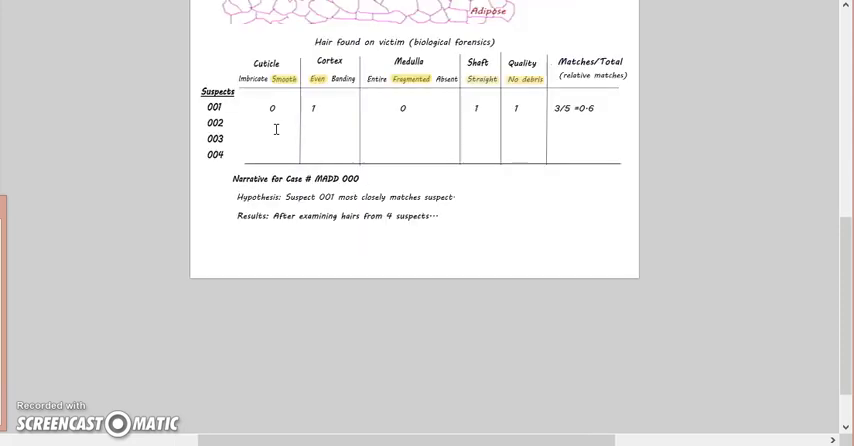
{"action": "scroll", "scroll_direction": "down", "scroll_amount": 3}
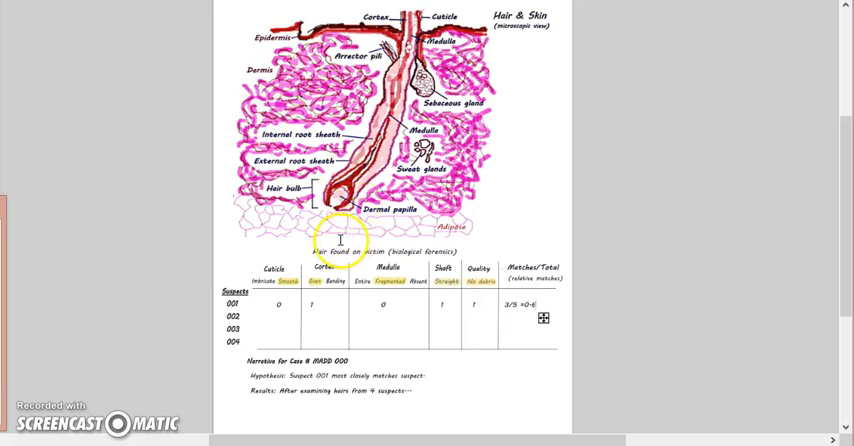
{"action": "mouse_move", "coordinate": [276, 304]}
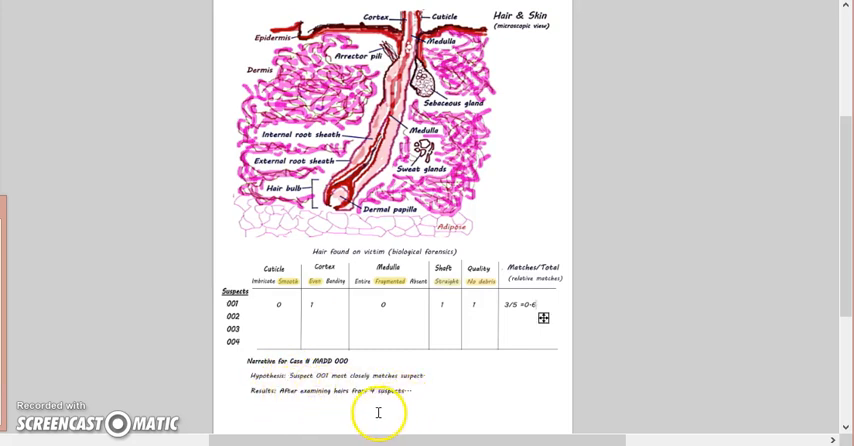
{"action": "mouse_move", "coordinate": [256, 412]}
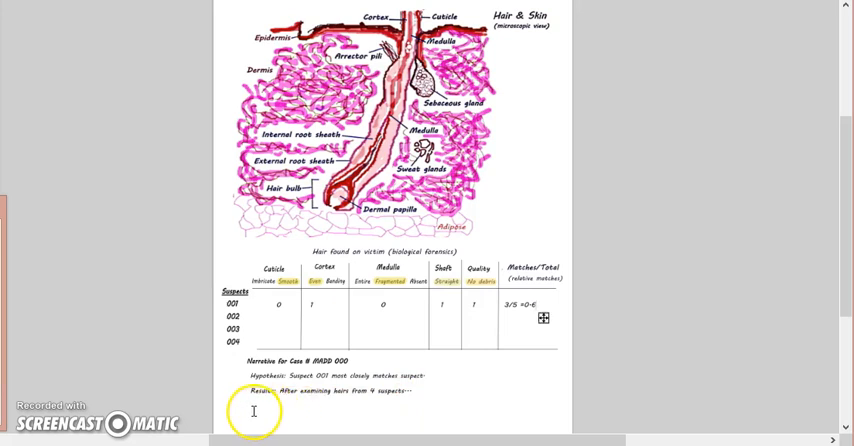